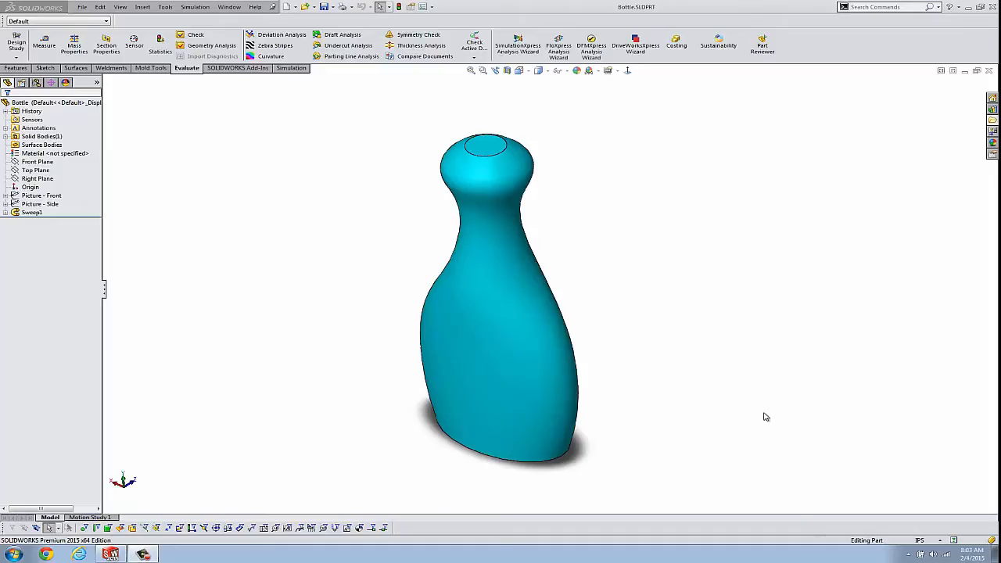
# Open the Simulation menu in SOLIDWORKS for the bottle part.
pyautogui.click(549, 345)
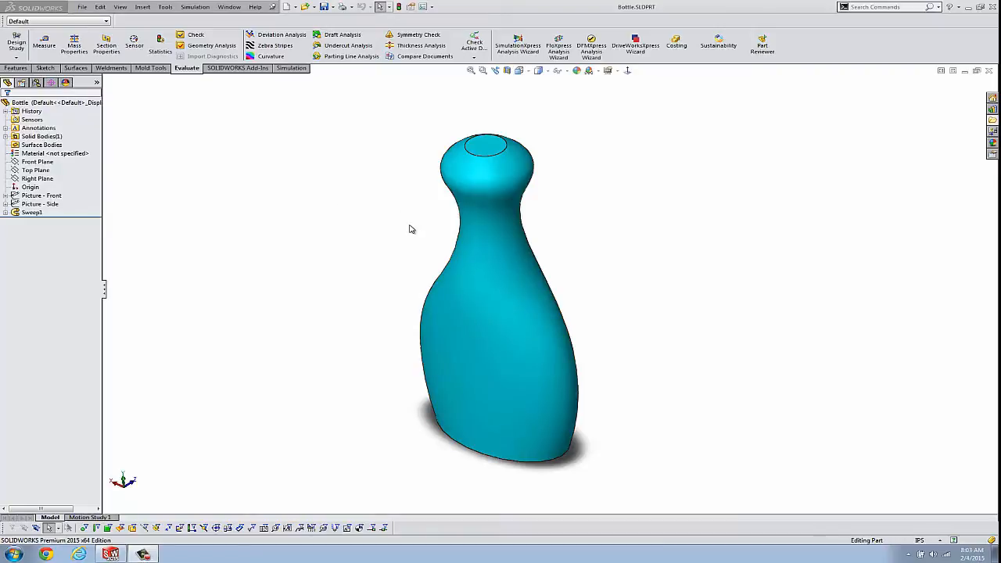
pyautogui.moveTo(297, 89)
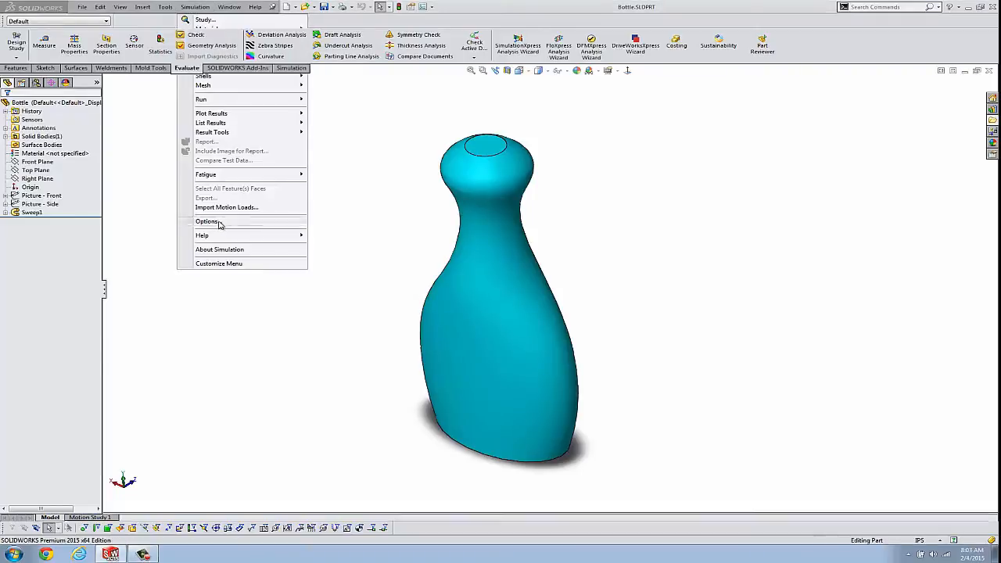
# Set the default Simulation results location to the SOLIDWORKS document folder and accept.
pyautogui.click(207, 221)
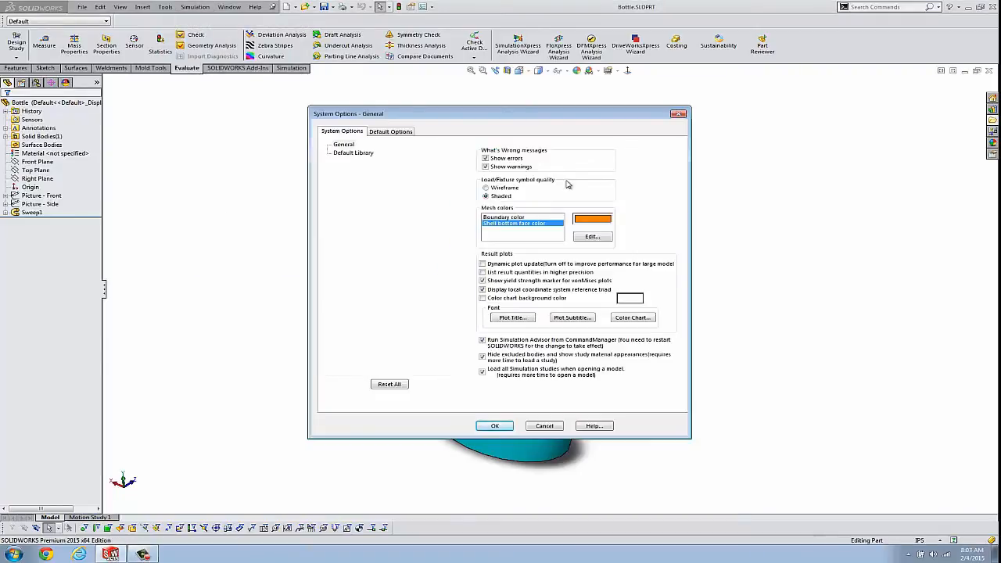
pyautogui.click(390, 131)
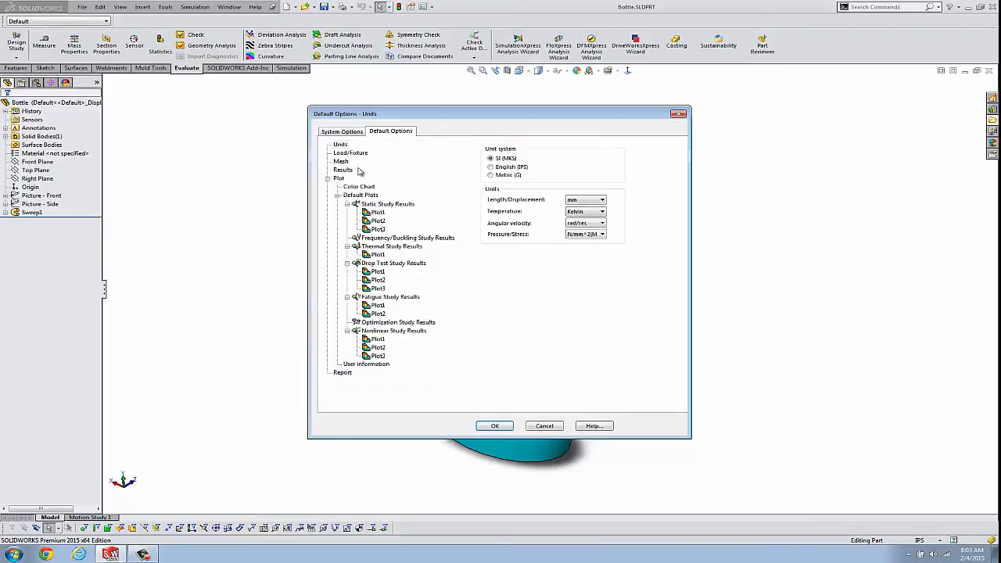
pyautogui.moveTo(341, 162)
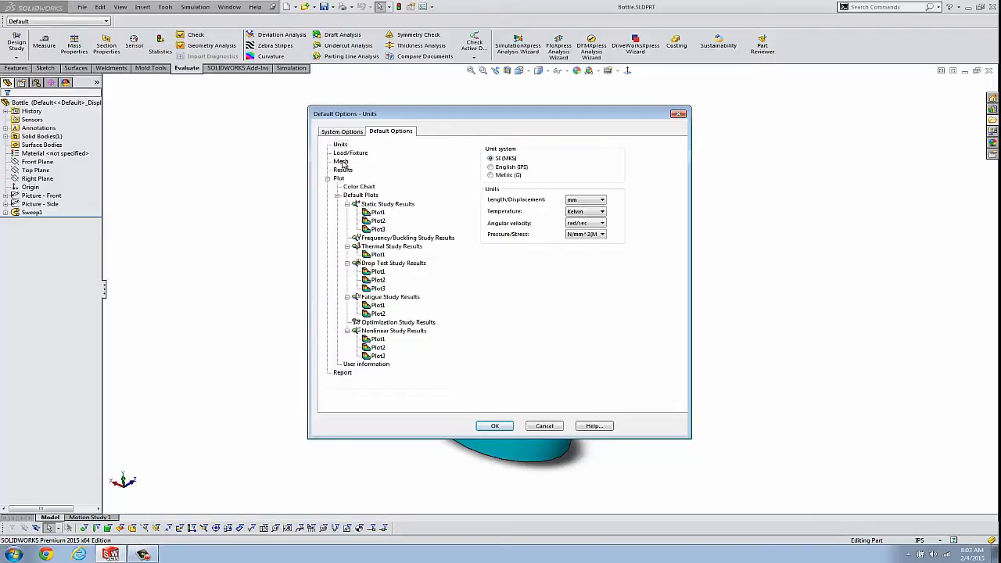
pyautogui.click(343, 170)
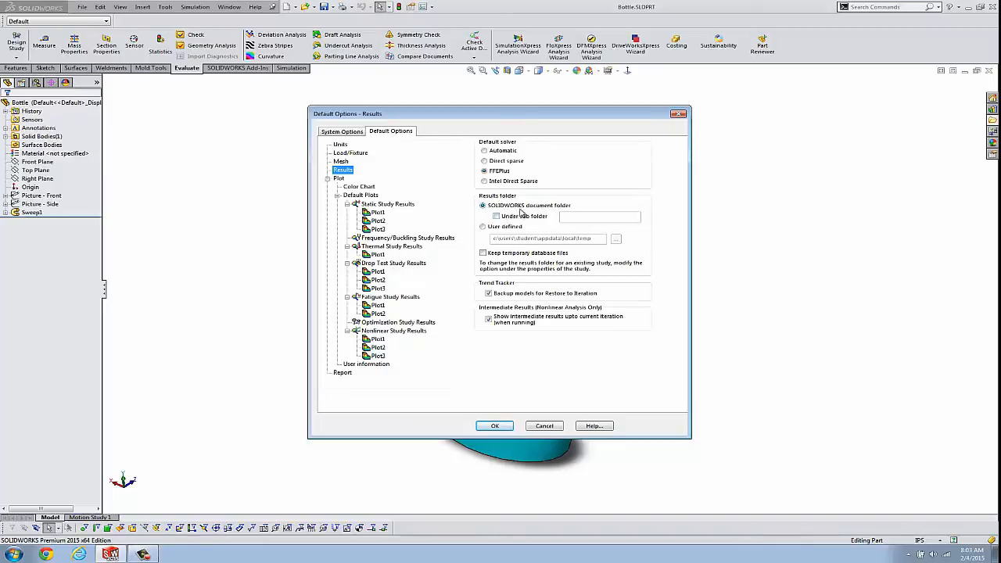
pyautogui.click(496, 216)
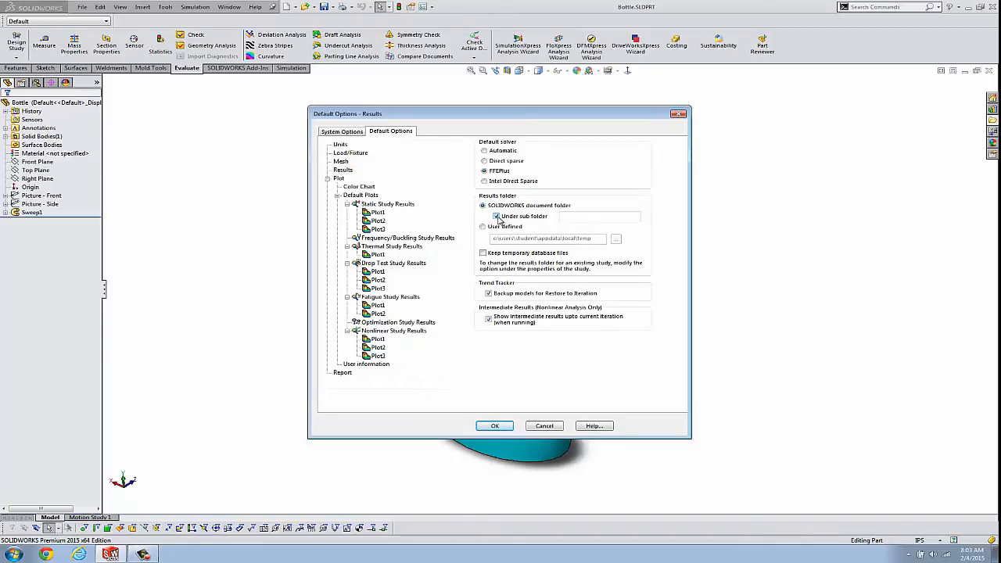
pyautogui.click(495, 216)
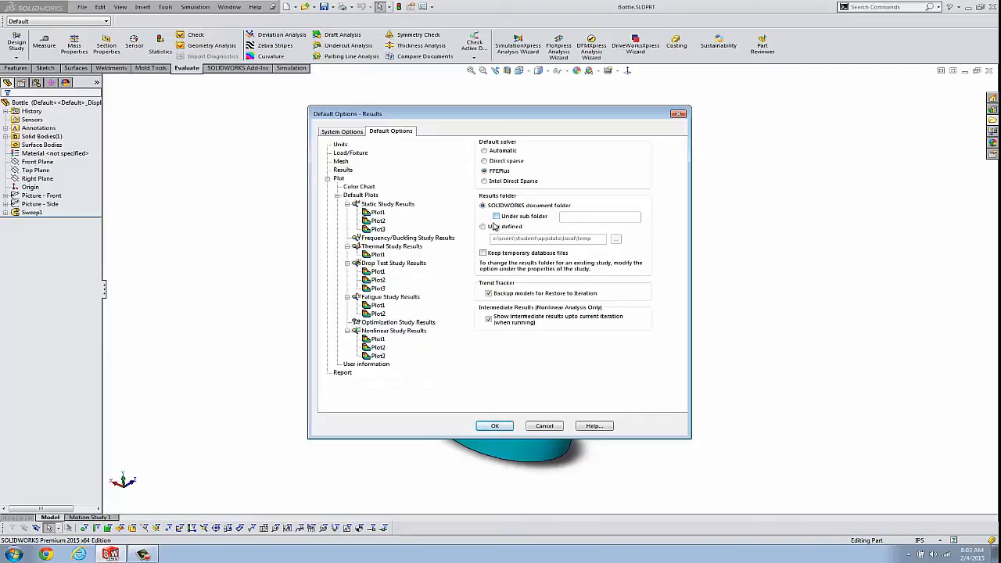
pyautogui.click(483, 226)
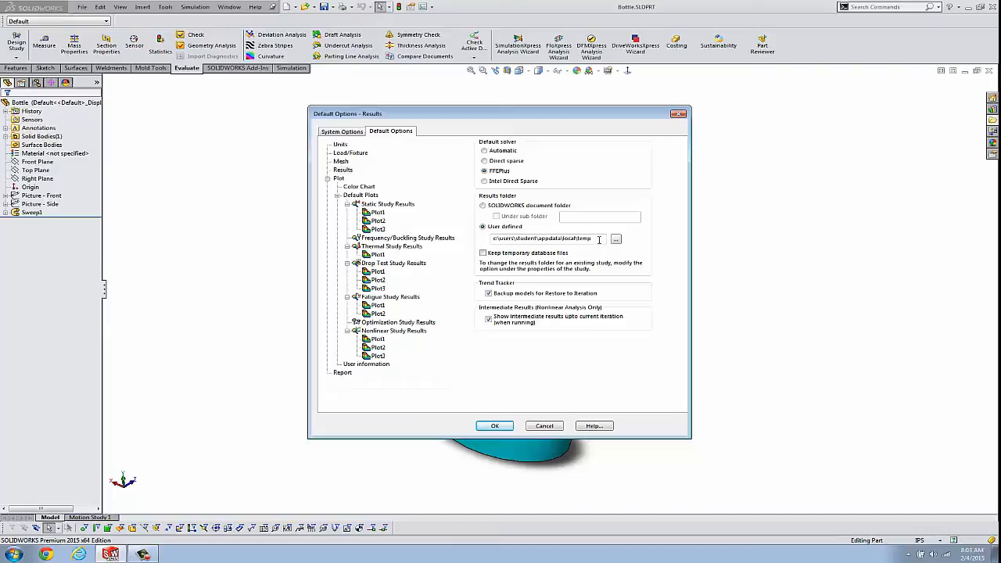
pyautogui.click(483, 205)
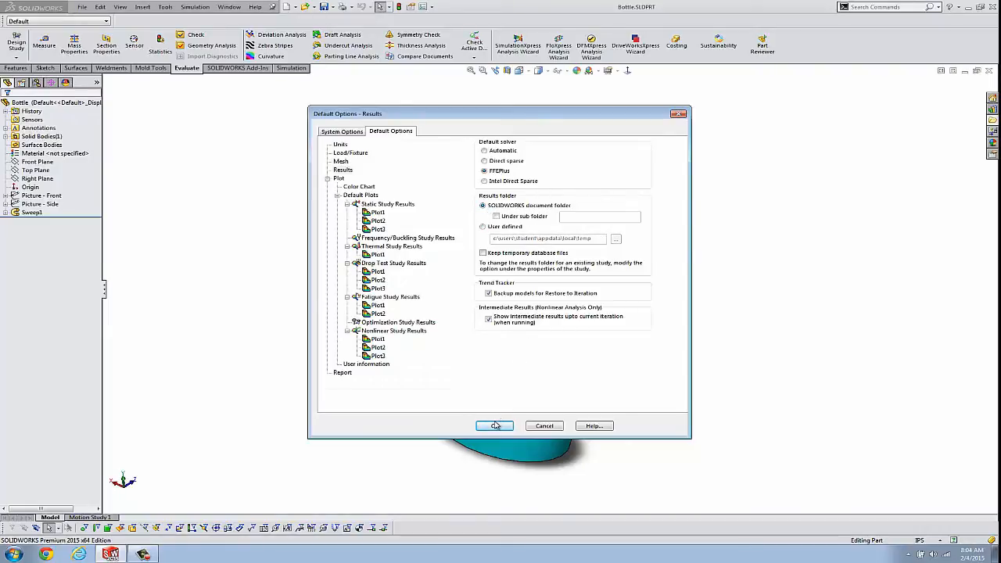
pyautogui.click(494, 426)
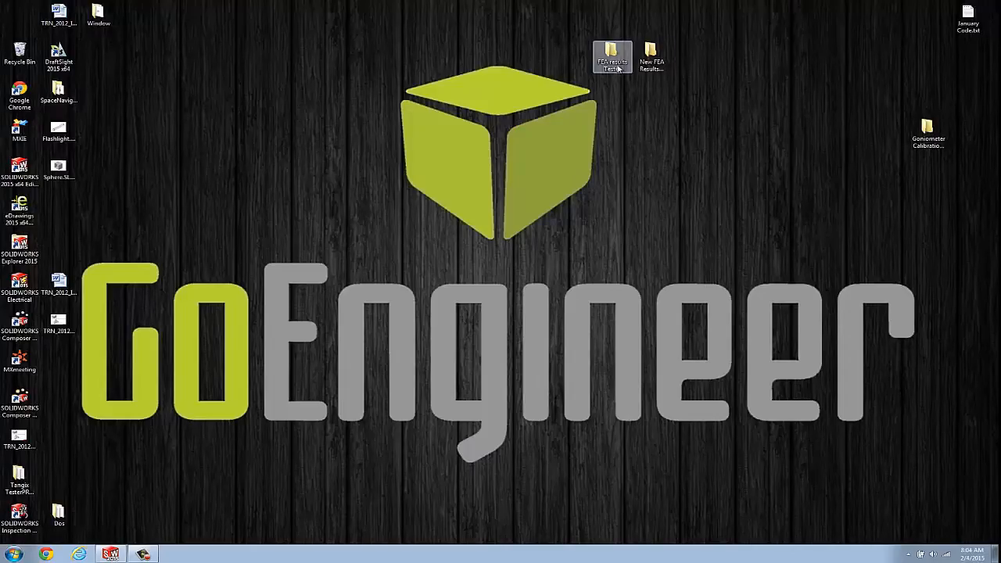
# Open Bottle.SLDPRT from the desktop's FEA results Tester folder.
pyautogui.doubleClick(612, 56)
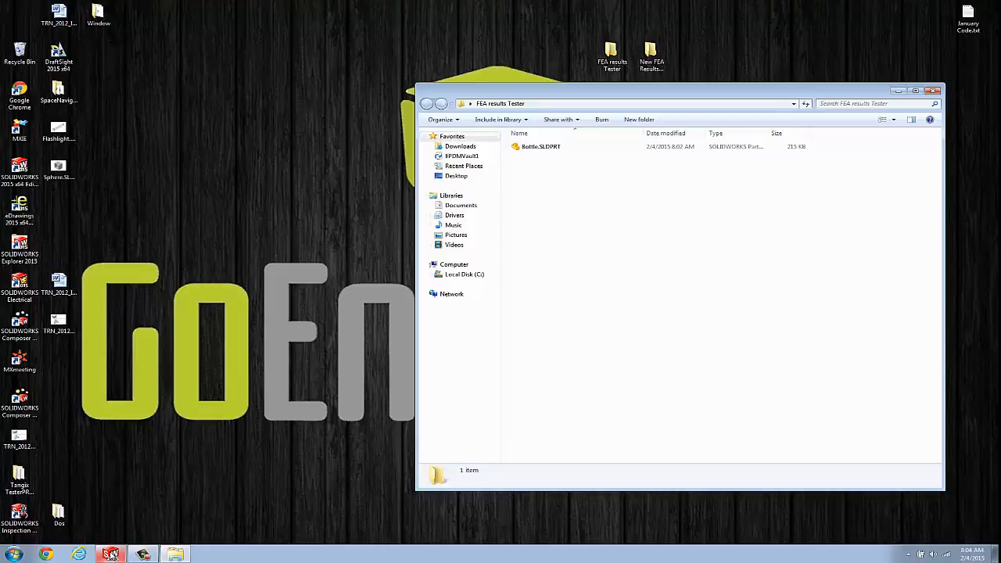
pyautogui.doubleClick(541, 146)
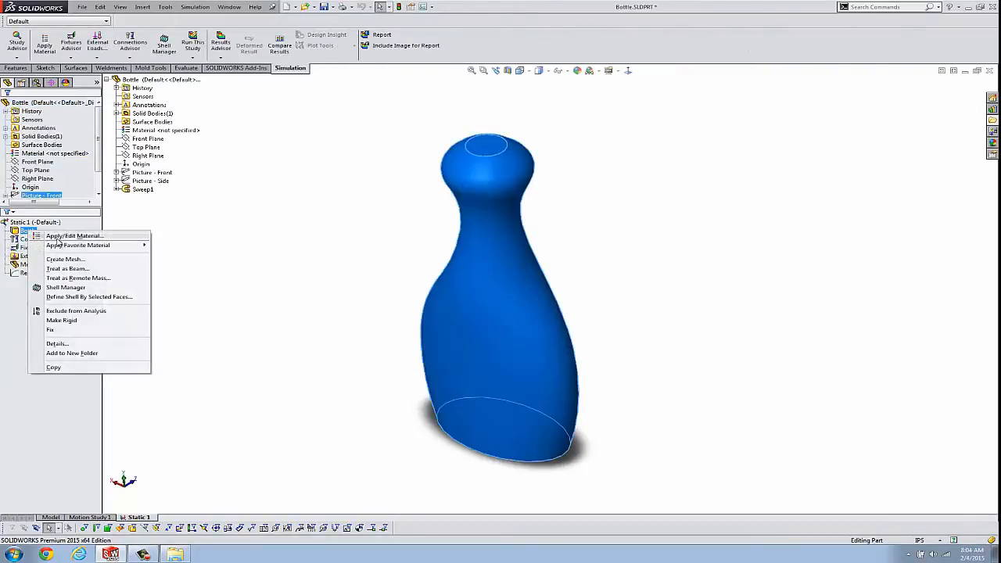
# Assign Alloy Steel to the bottle and add a Fixed Geometry fixture on its bottom faces.
pyautogui.click(75, 235)
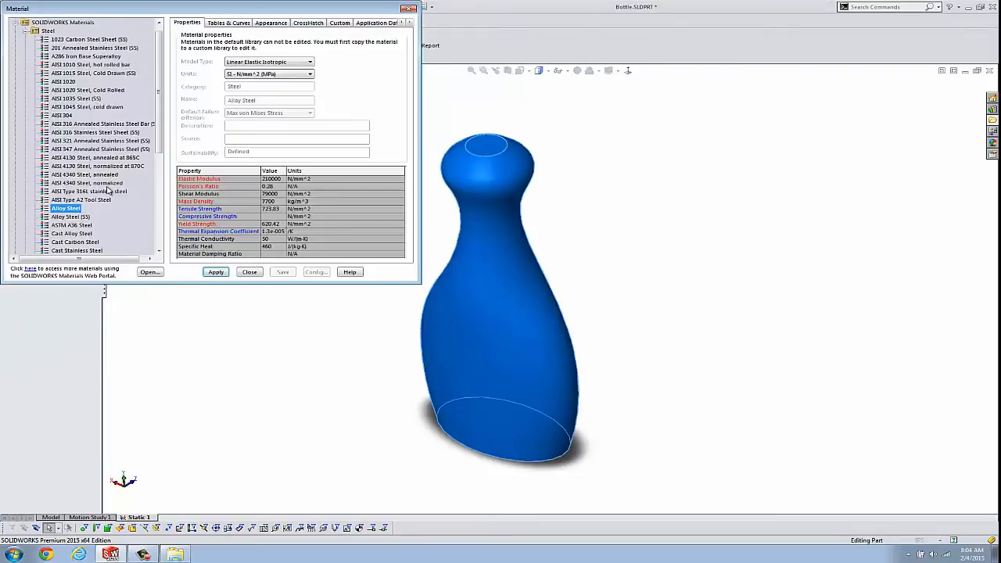
pyautogui.click(215, 273)
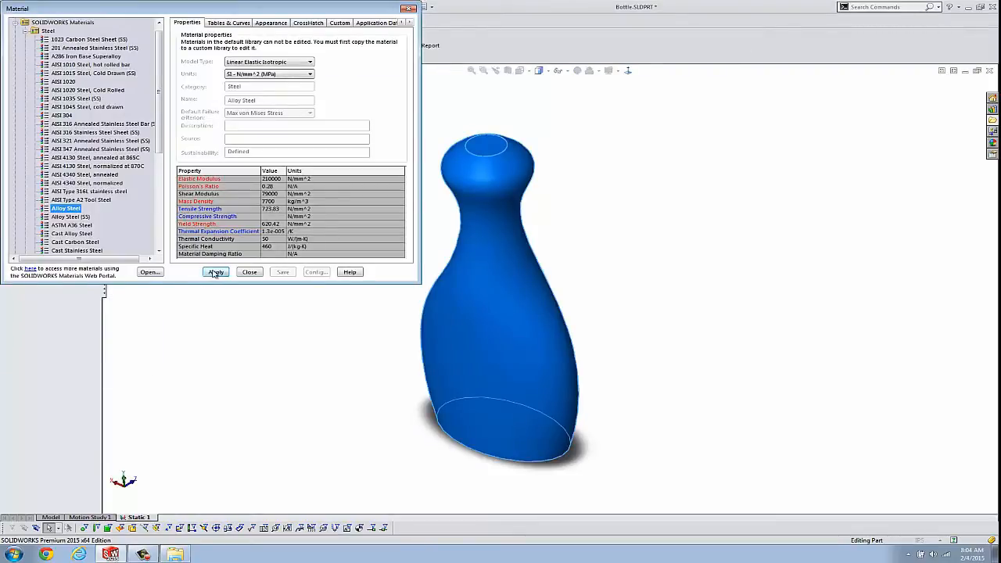
pyautogui.click(216, 272)
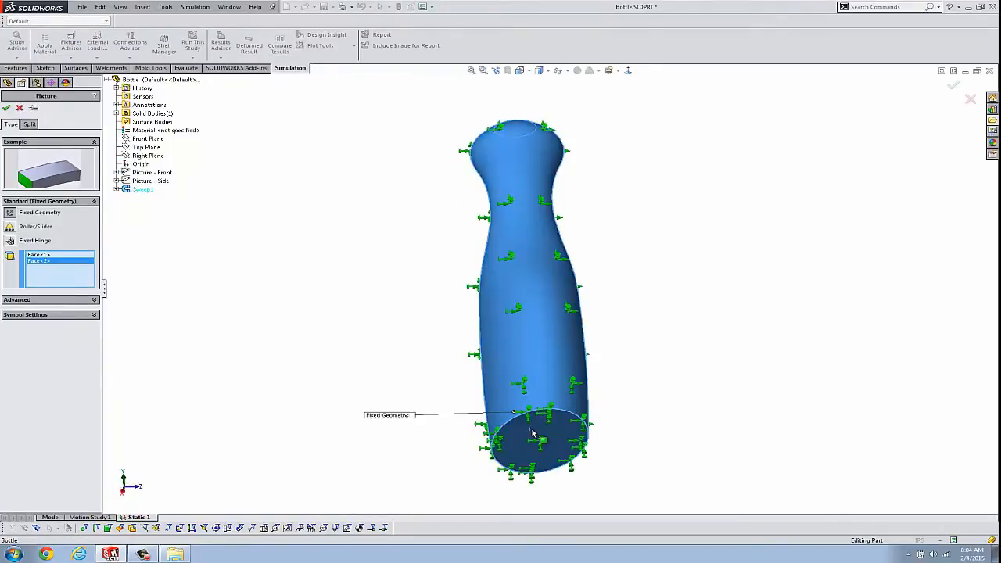
pyautogui.rightClick(60, 262)
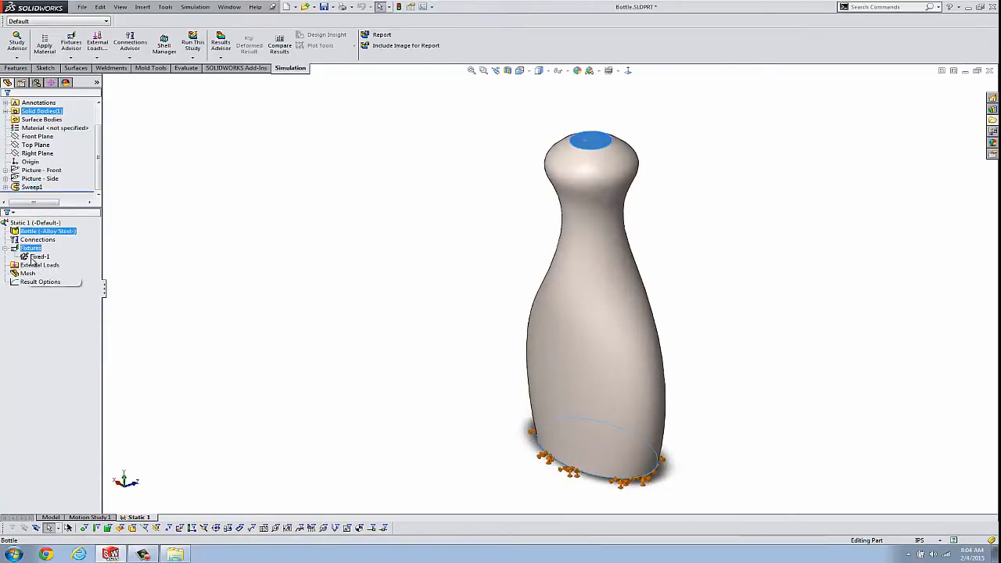
# Add Force-1, a 25 N normal force on the bottle's top face.
pyautogui.rightClick(39, 264)
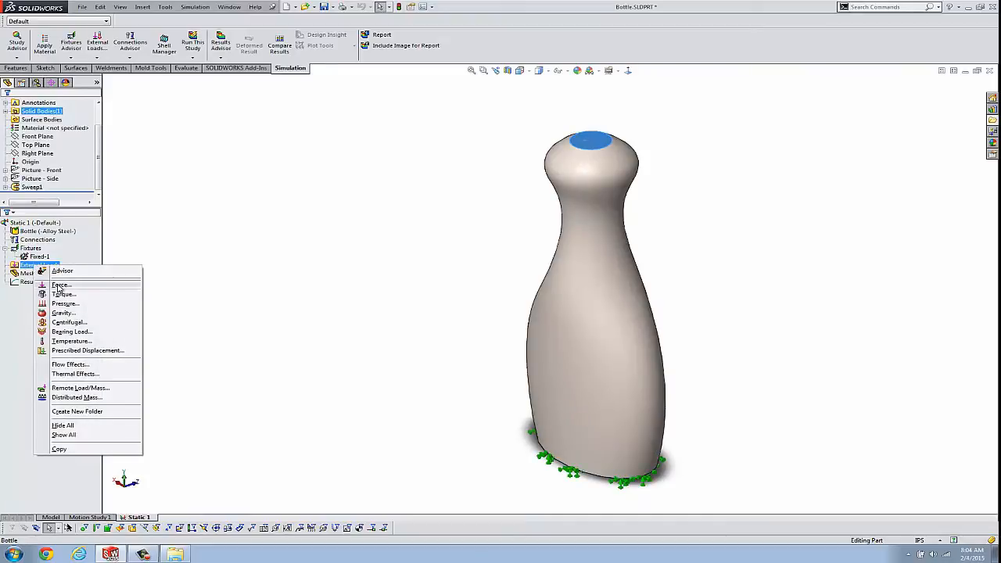
pyautogui.click(61, 285)
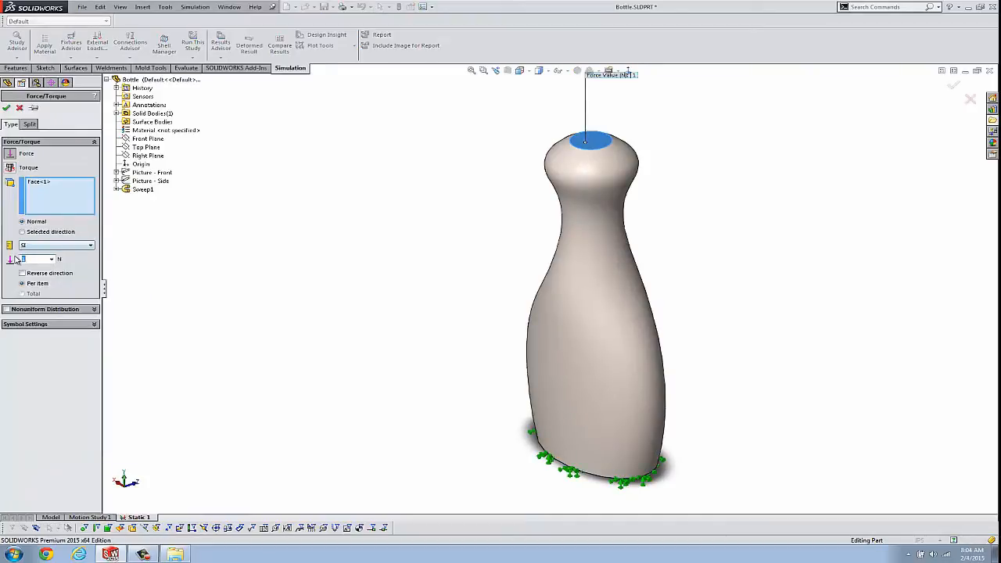
pyautogui.write('25')
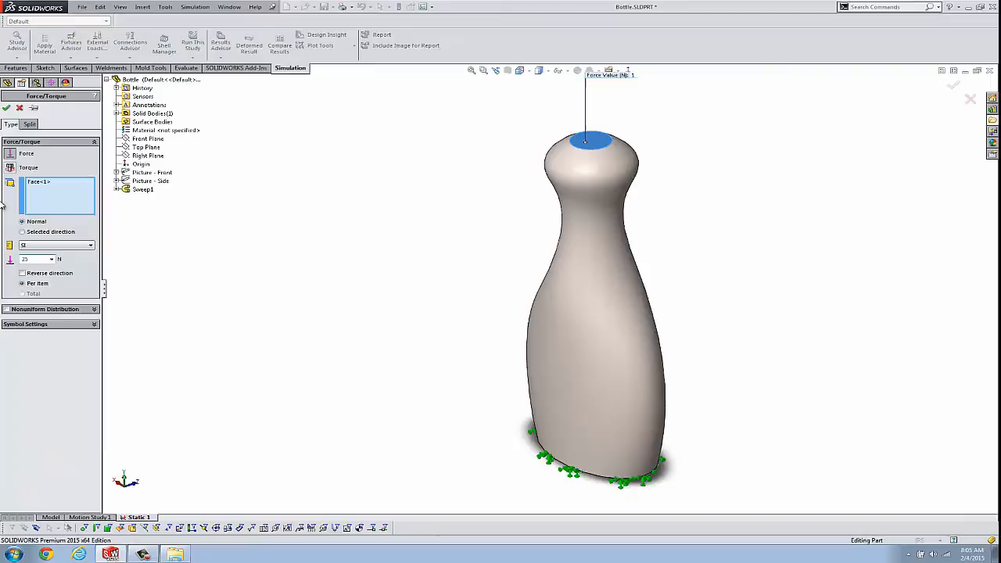
pyautogui.click(6, 107)
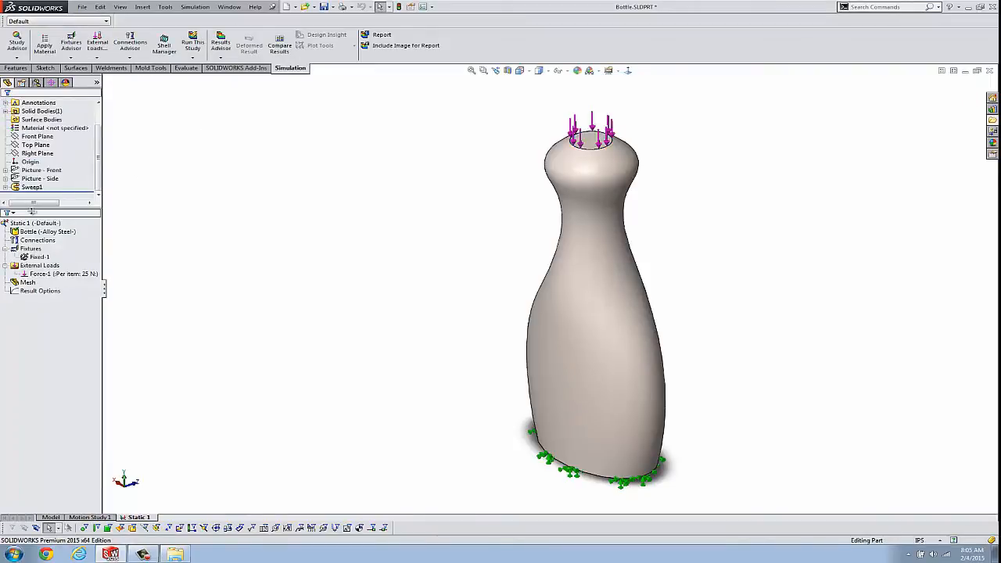
# Review the Static 1 properties, then run Static 1 to compute stress, displacement and strain.
pyautogui.rightClick(24, 222)
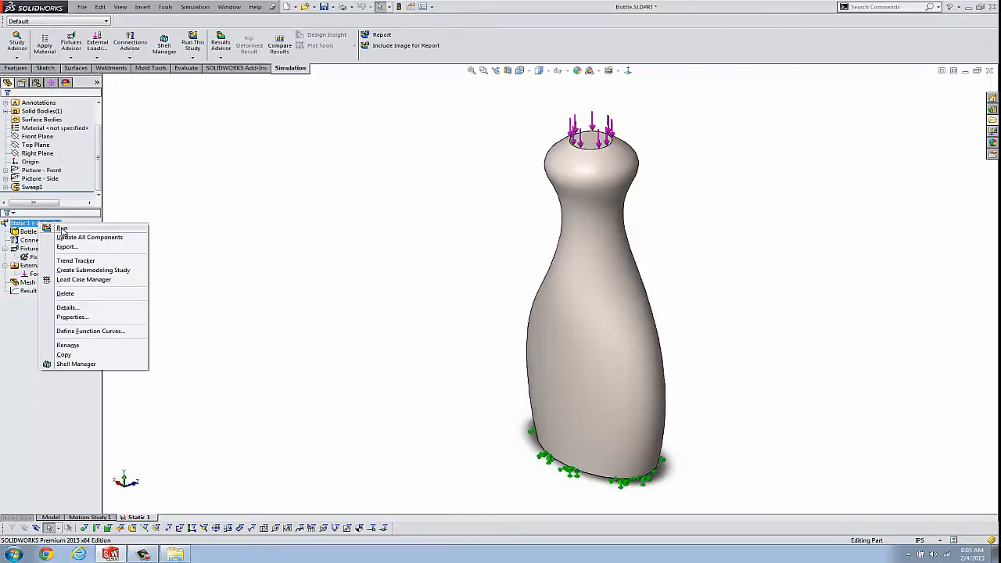
pyautogui.moveTo(71, 317)
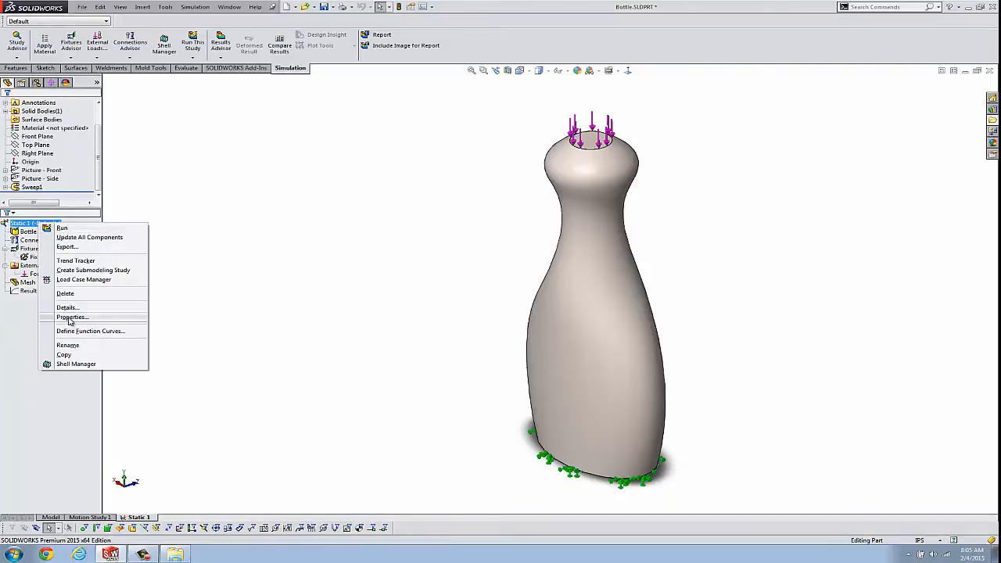
pyautogui.click(72, 317)
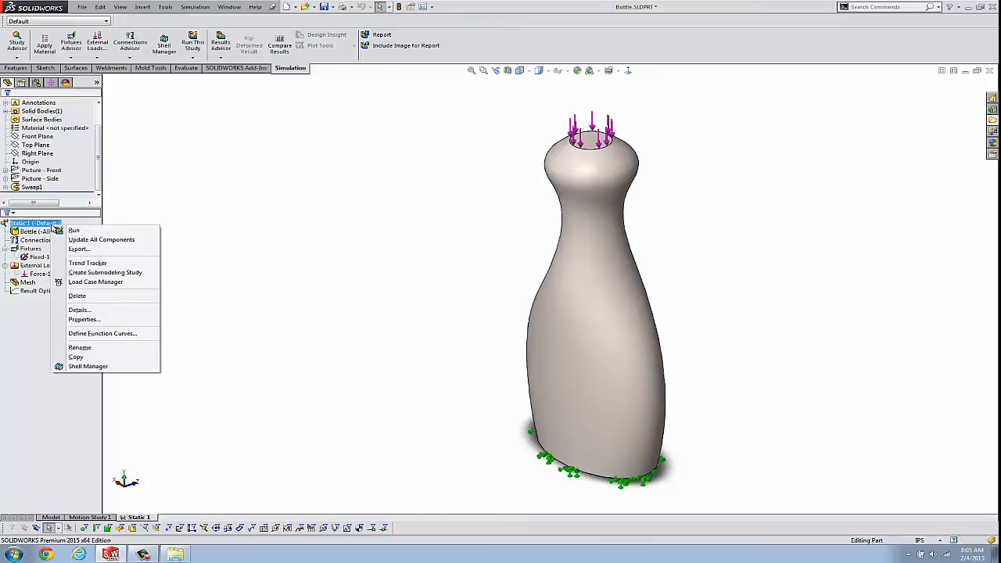
pyautogui.click(73, 230)
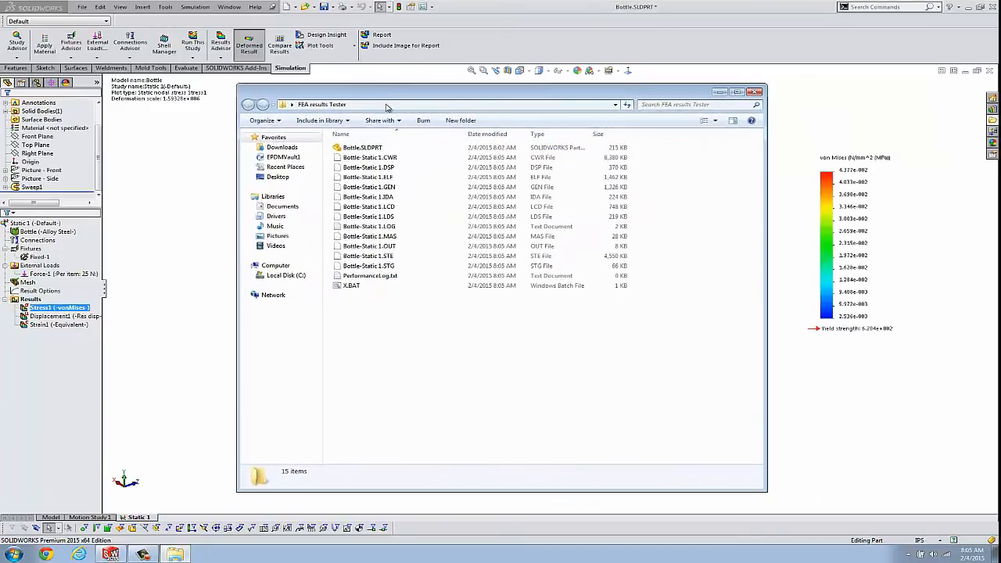
# Close all SOLIDWORKS documents, saving the modified bottle part.
pyautogui.click(369, 157)
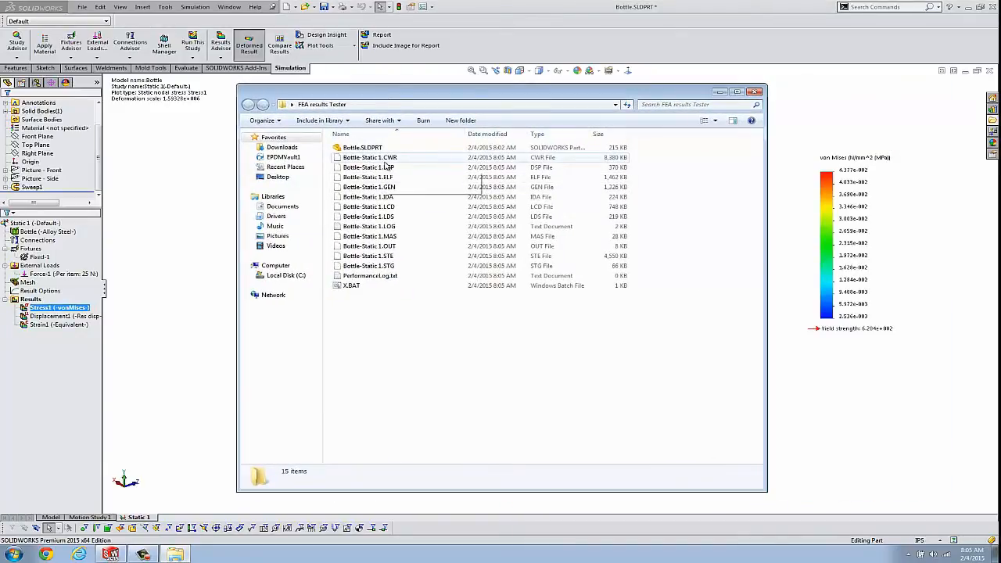
pyautogui.moveTo(369, 157)
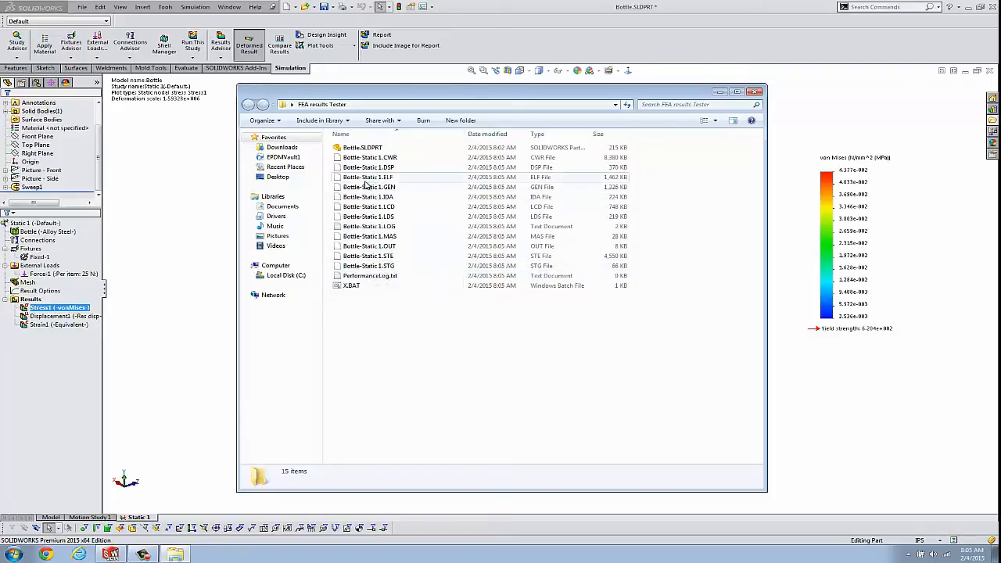
pyautogui.moveTo(367, 177)
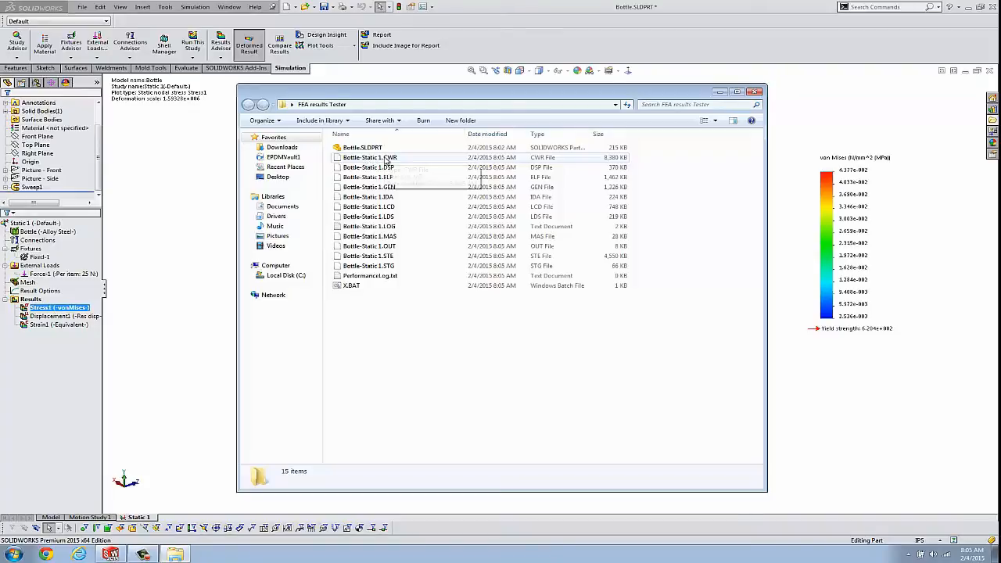
pyautogui.moveTo(366, 279)
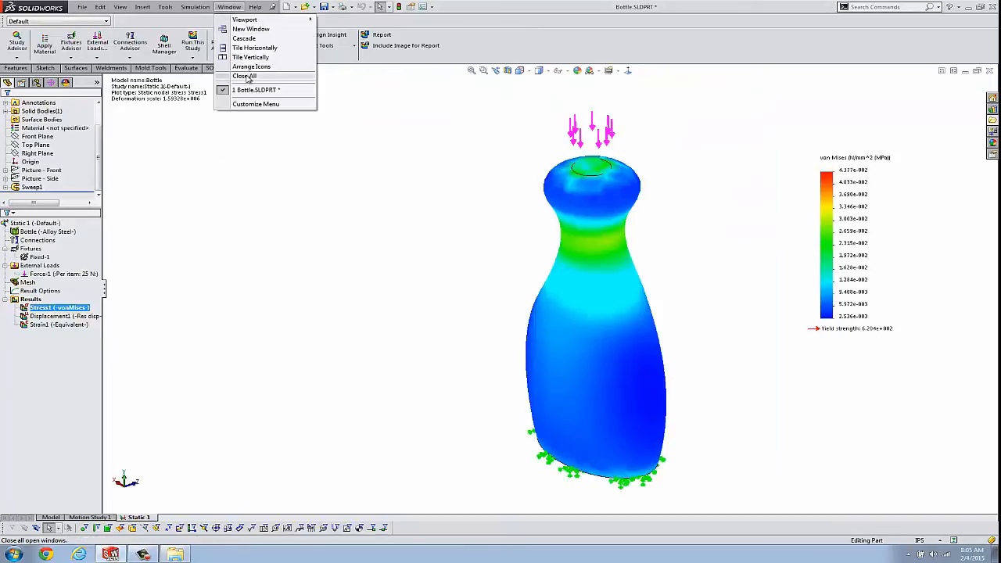
pyautogui.click(244, 76)
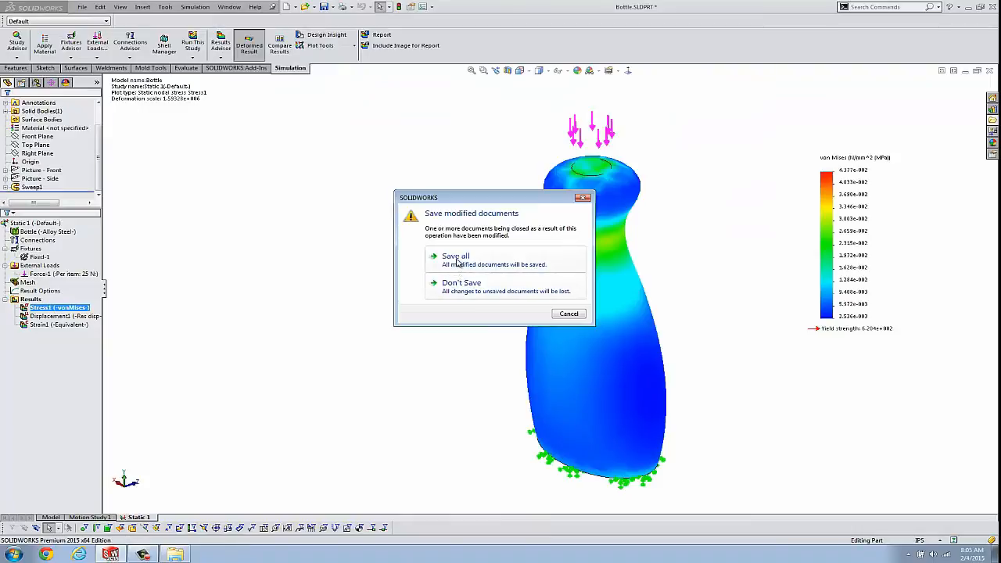
pyautogui.click(461, 282)
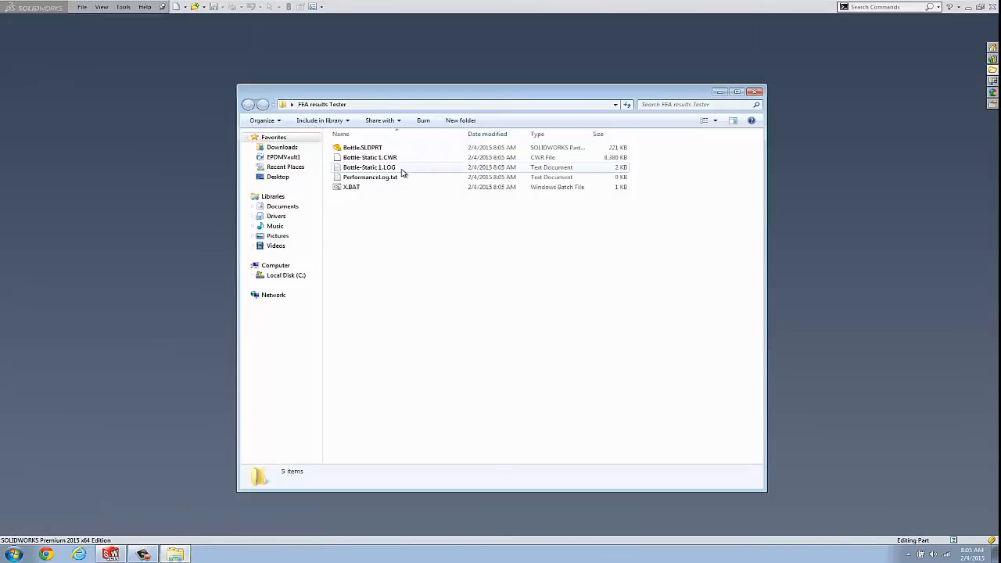
# Check the 8.18 MB Bottle-Static 1.CWR file, then close the Explorer window.
pyautogui.click(369, 158)
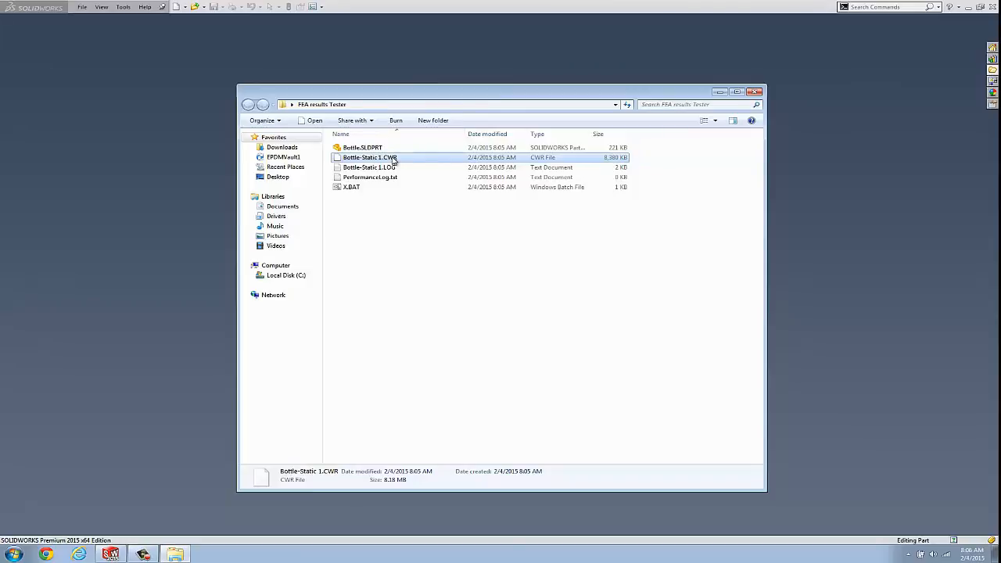
pyautogui.moveTo(383, 157)
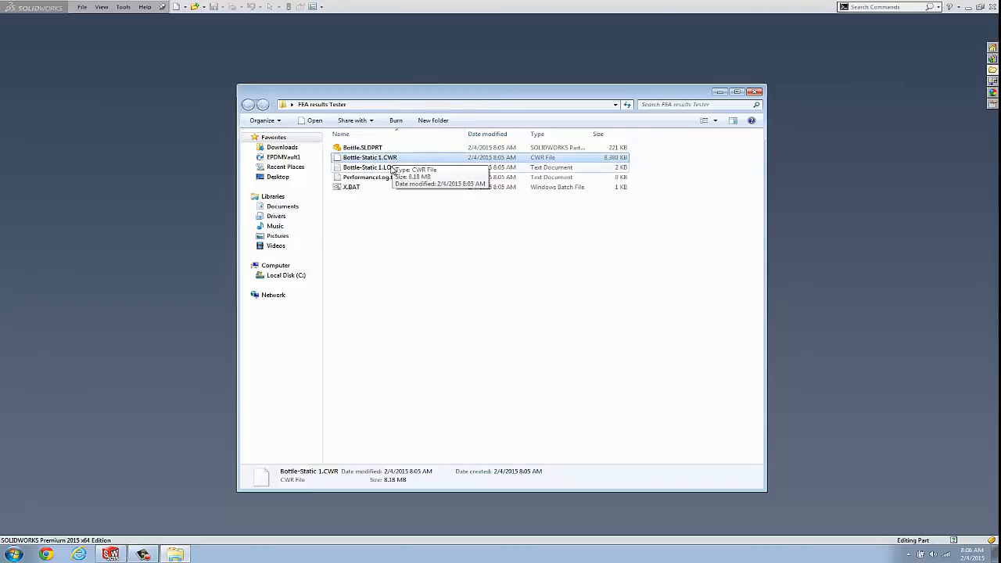
pyautogui.click(351, 186)
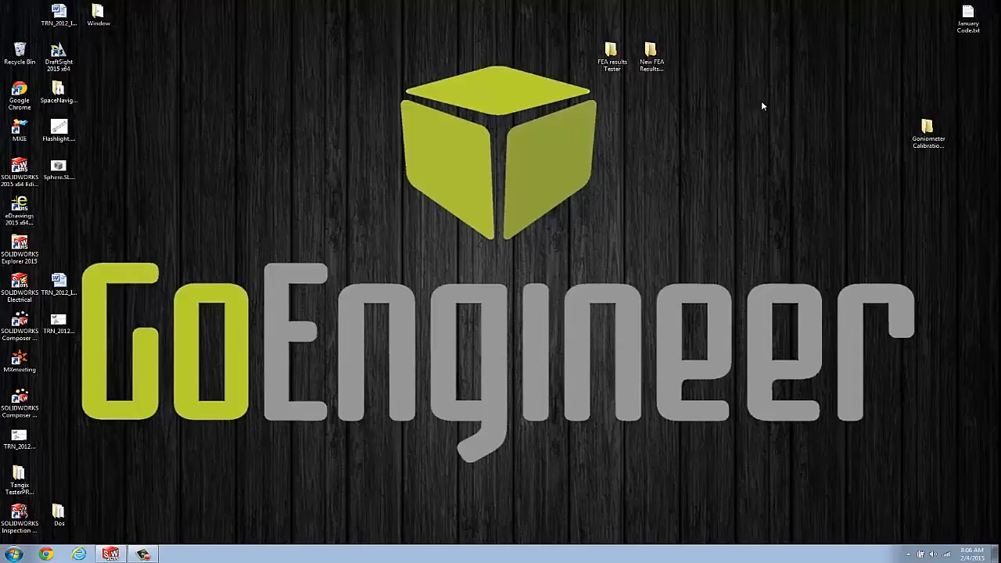
# Copy Bottle.SLDPRT and Bottle-Static 1.CWR into New FEA Results Folder and close the windows.
pyautogui.click(612, 55)
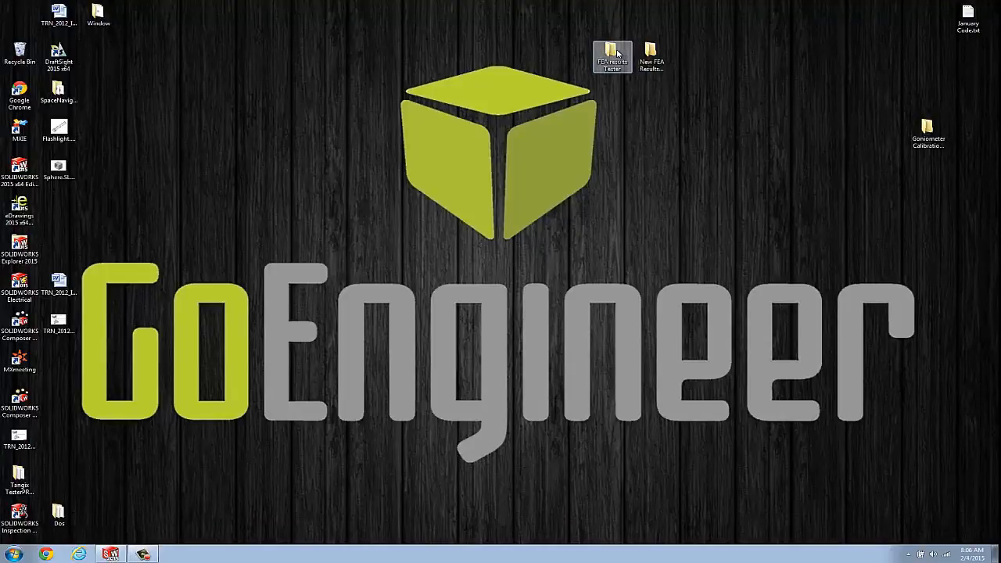
pyautogui.doubleClick(613, 54)
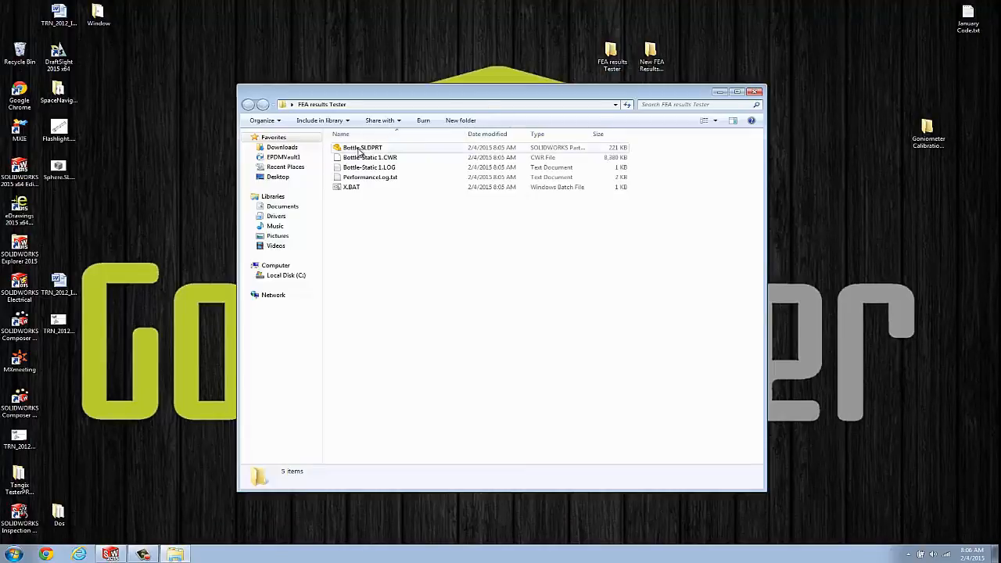
pyautogui.click(362, 147)
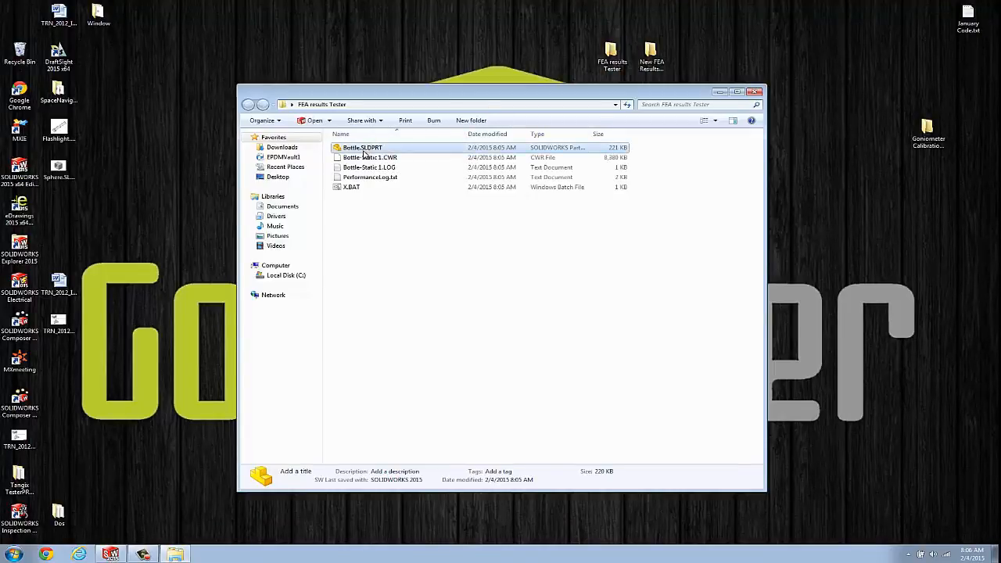
pyautogui.rightClick(369, 157)
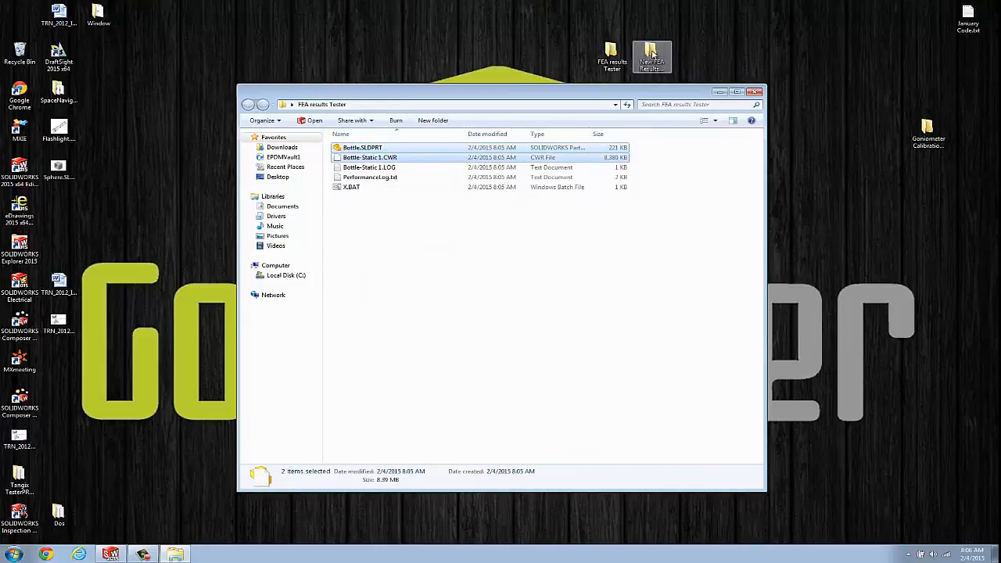
pyautogui.rightClick(438, 180)
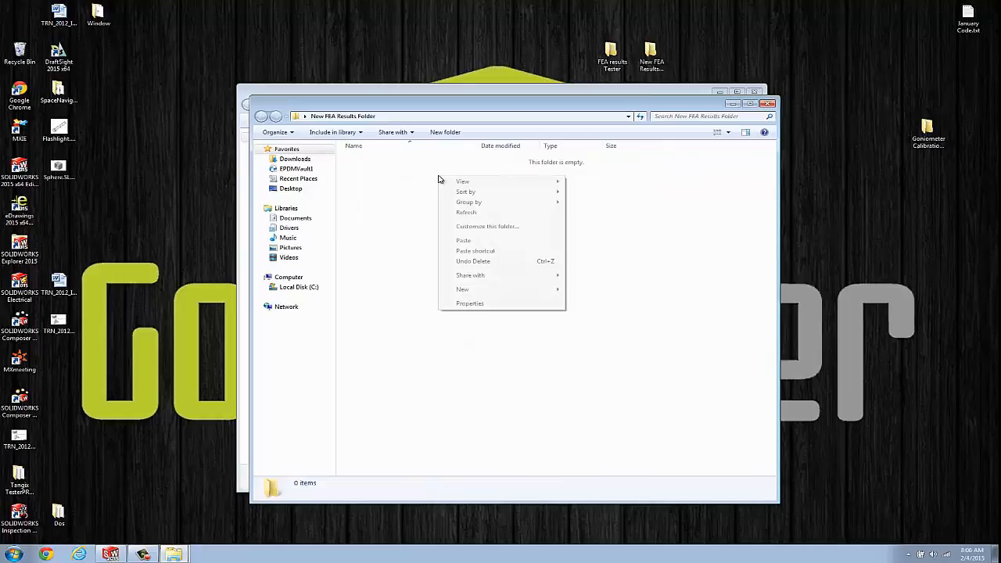
pyautogui.click(463, 240)
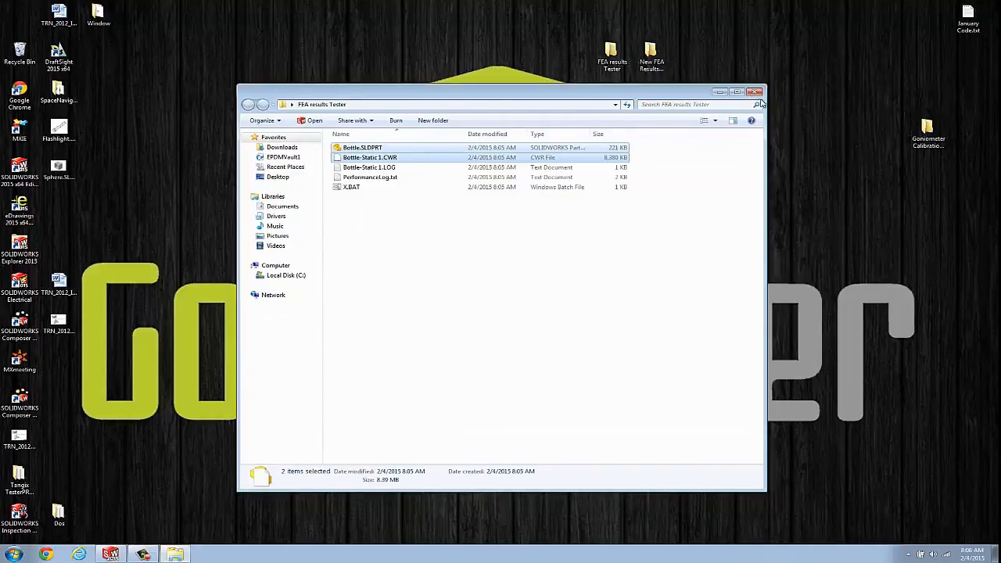
pyautogui.click(755, 92)
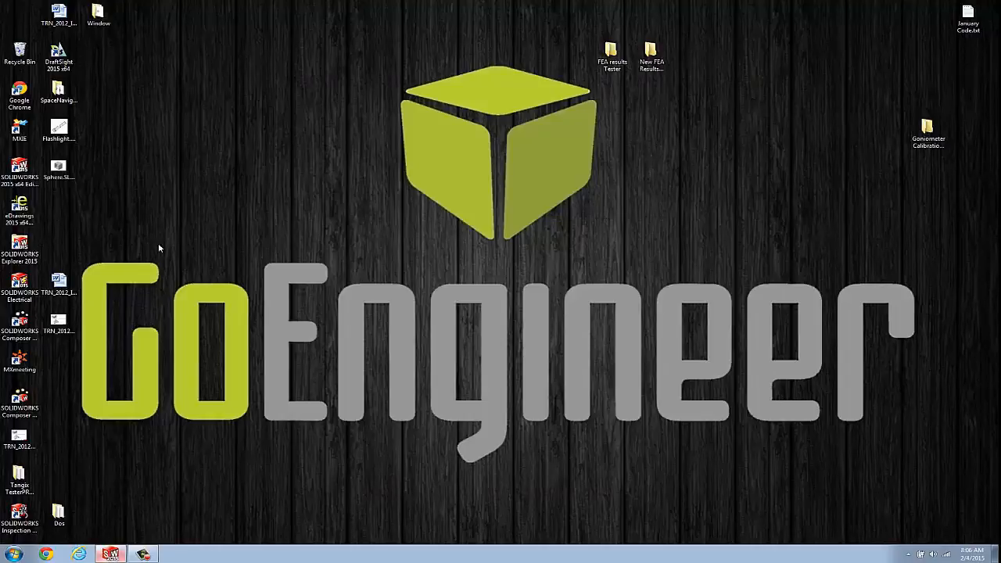
# Switch back to SOLIDWORKS and open Bottle.SLDPRT from New FEA Results Folder.
pyautogui.click(83, 7)
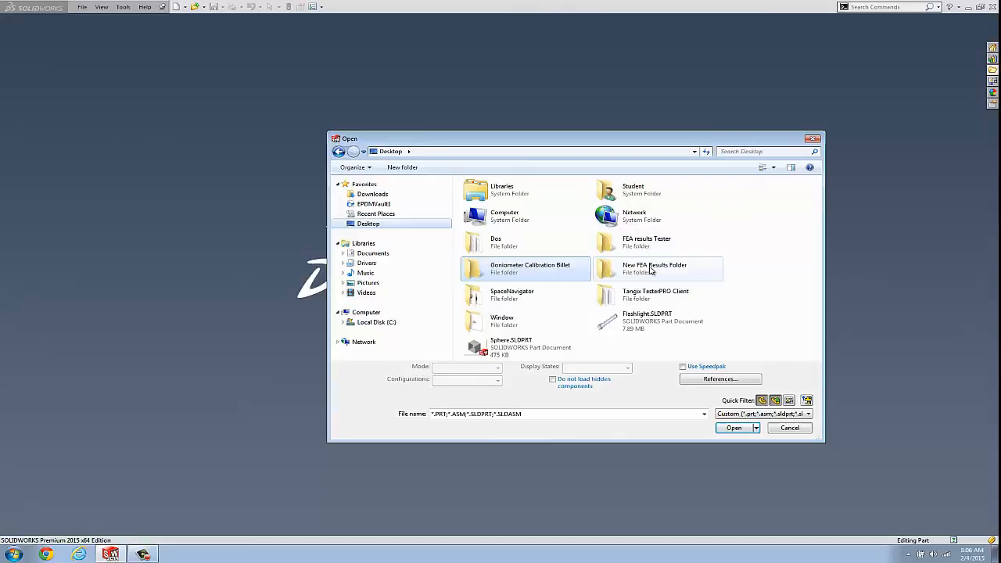
pyautogui.doubleClick(653, 268)
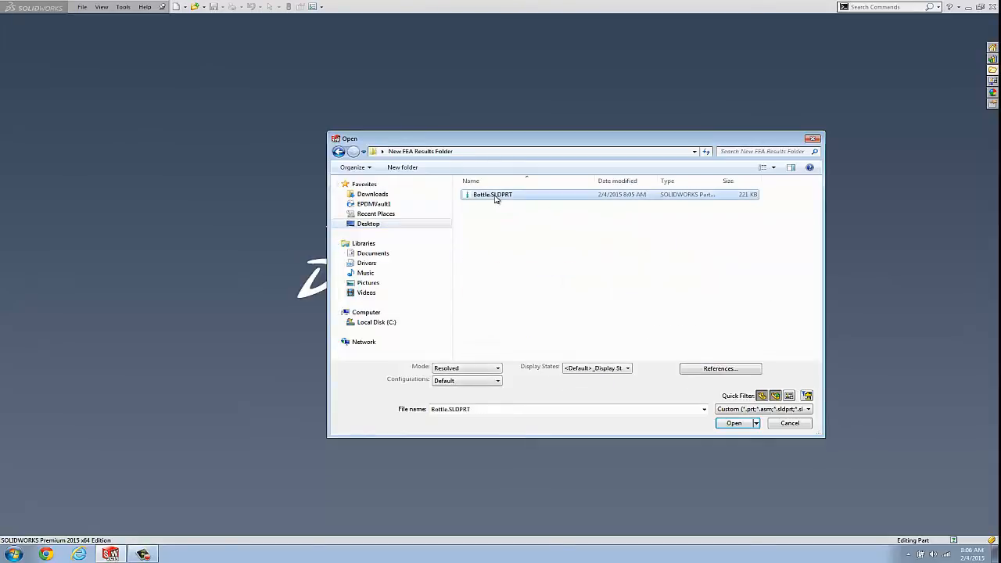
pyautogui.click(733, 423)
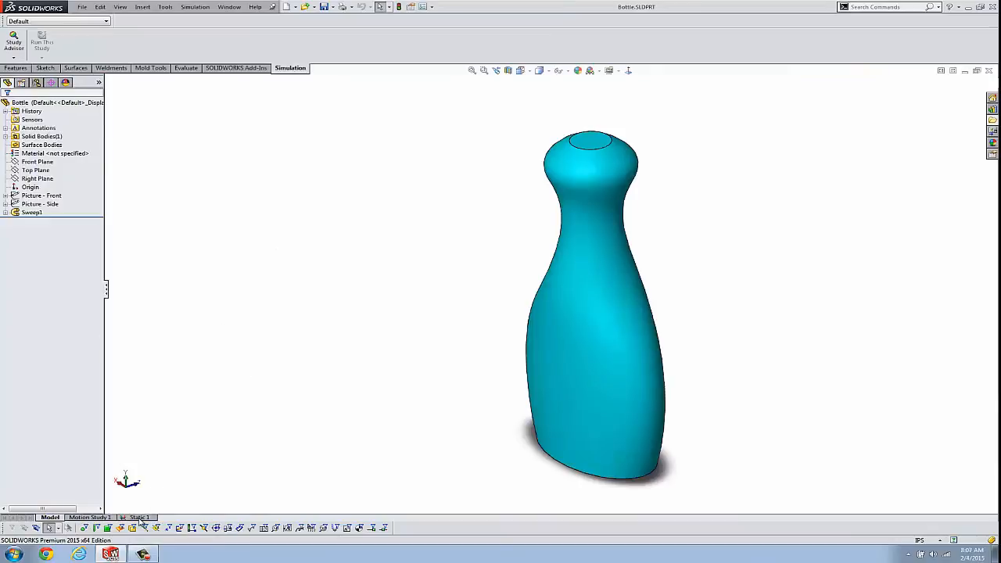
# Switch to the Static 1 study, show its Stress1 von Mises plot, and select the study.
pyautogui.click(138, 517)
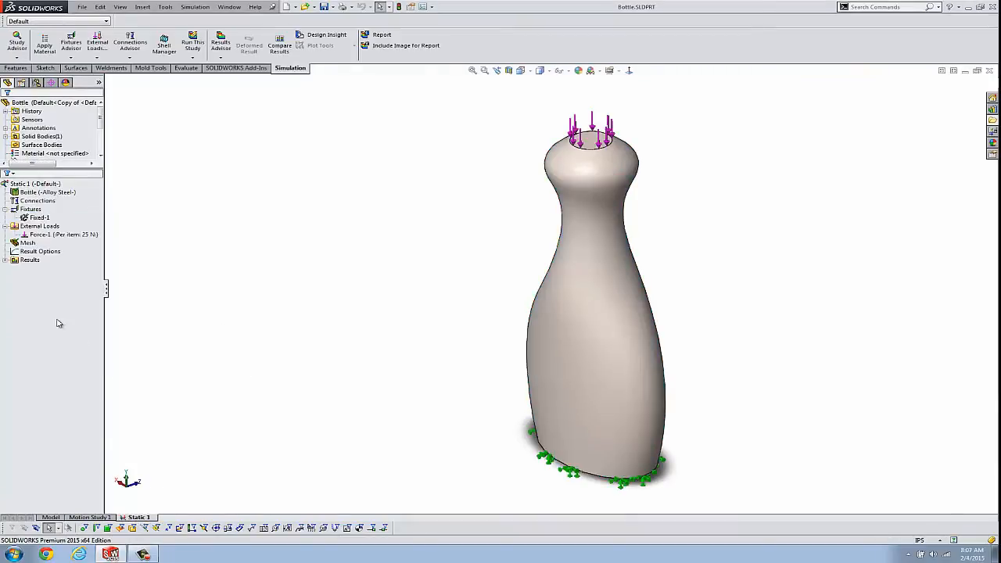
pyautogui.doubleClick(39, 268)
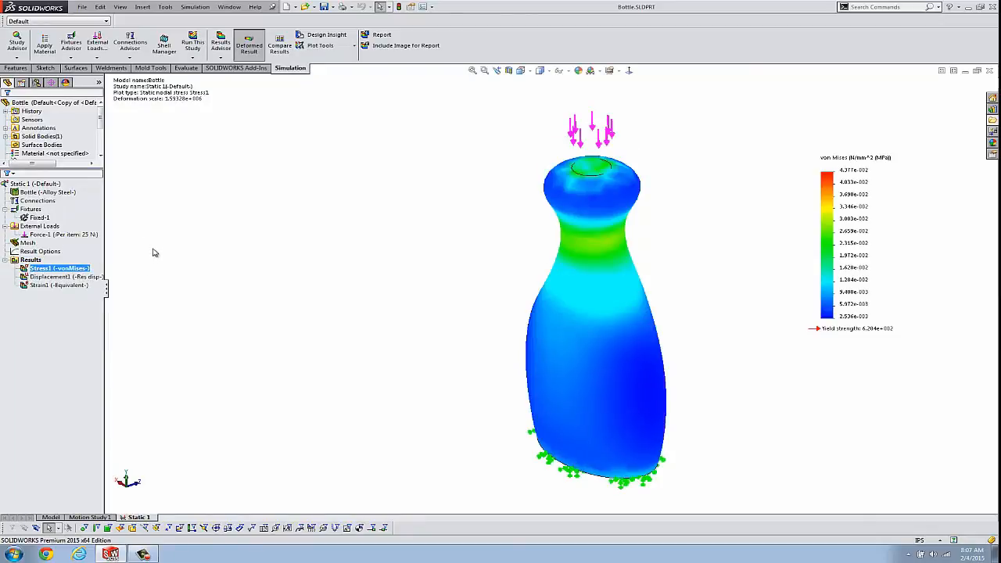
pyautogui.click(31, 183)
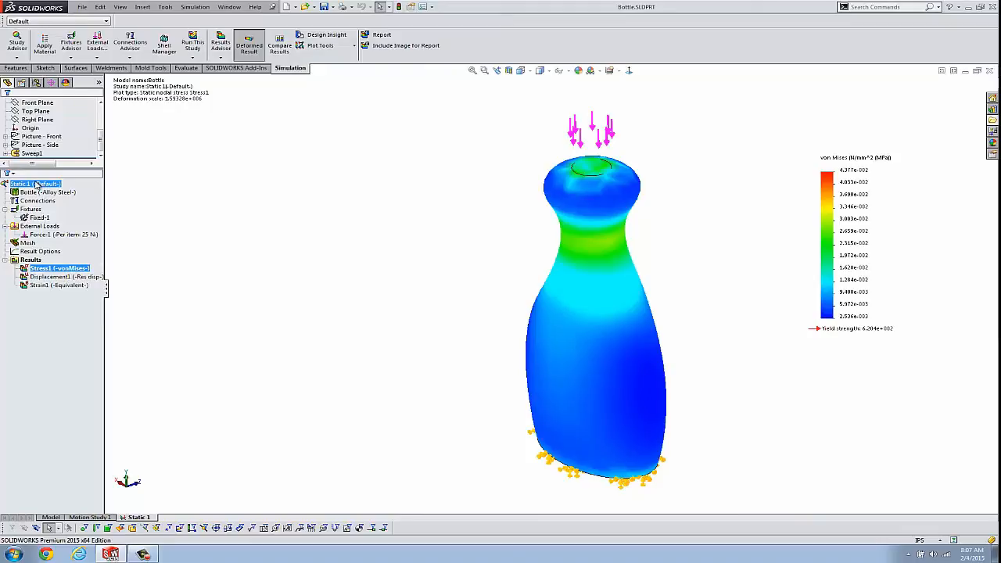
pyautogui.rightClick(27, 183)
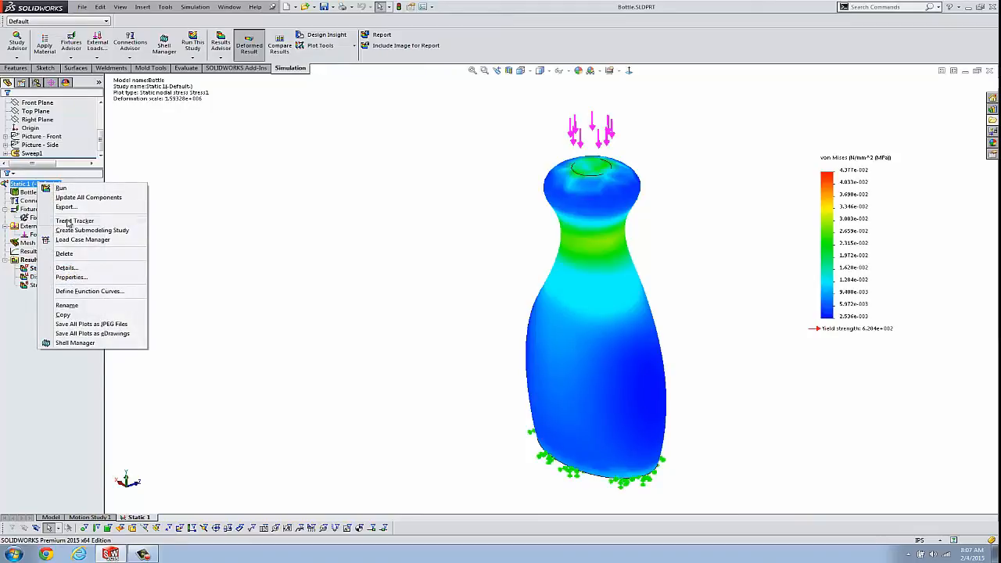
pyautogui.click(71, 277)
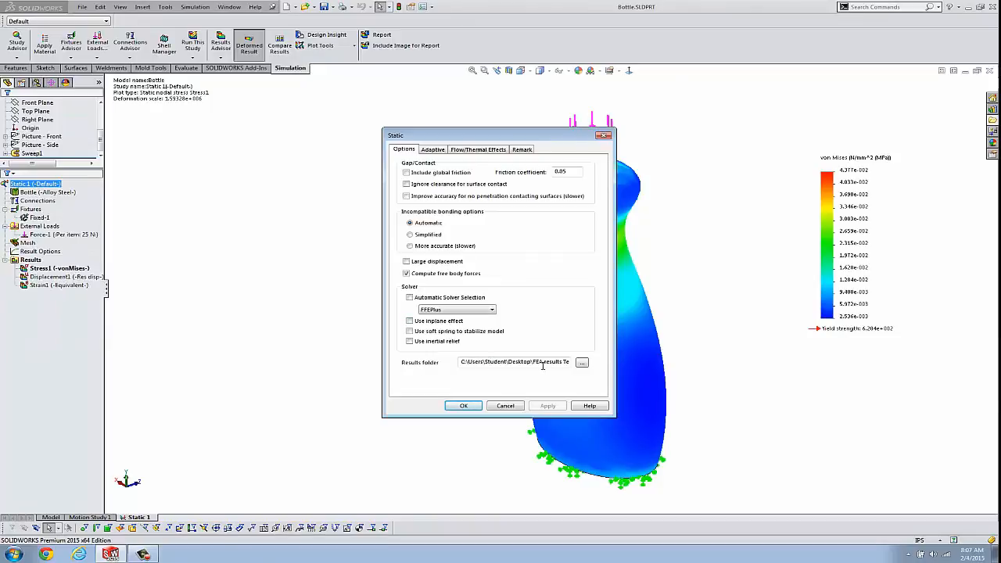
pyautogui.tripleClick(515, 361)
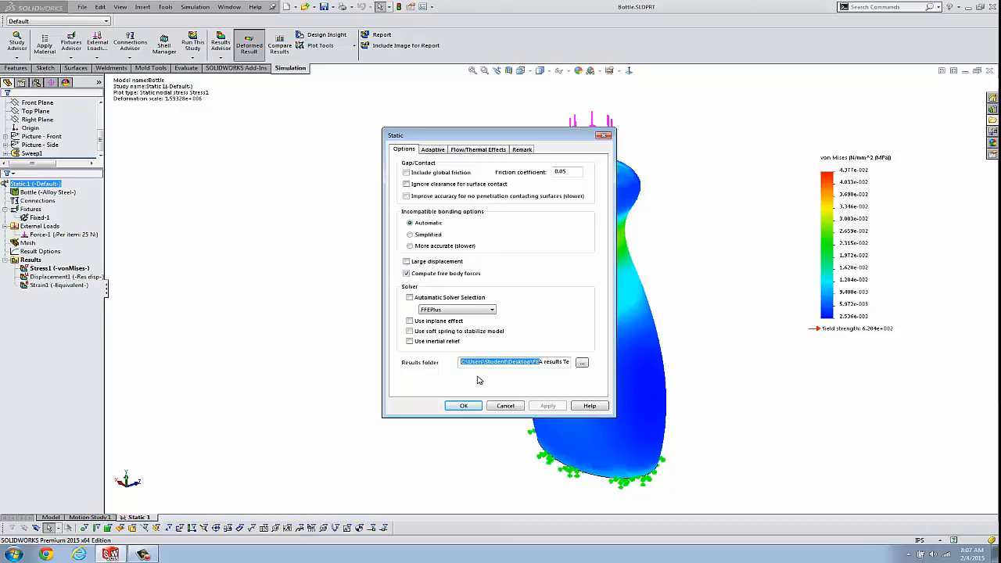
pyautogui.moveTo(562, 374)
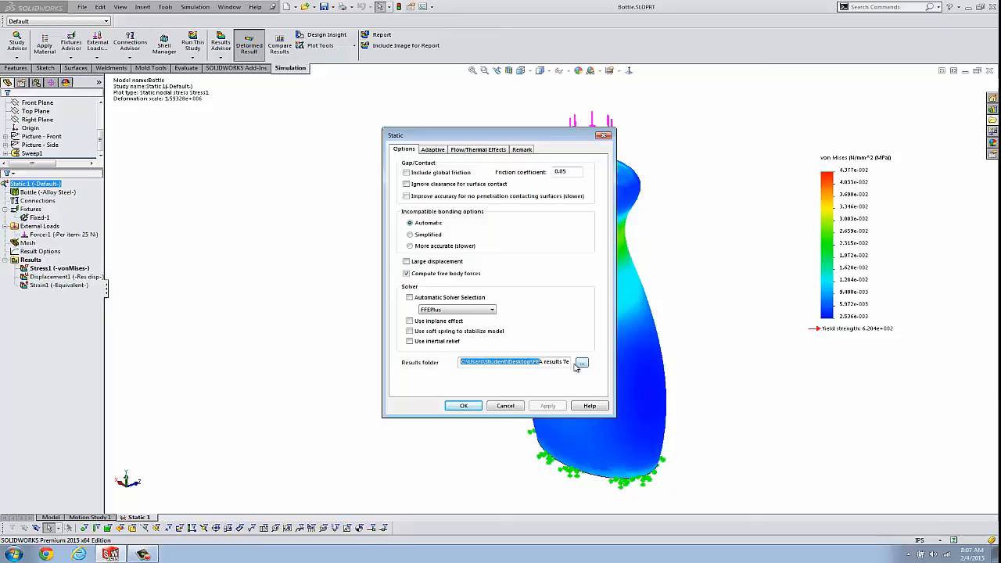
pyautogui.click(582, 361)
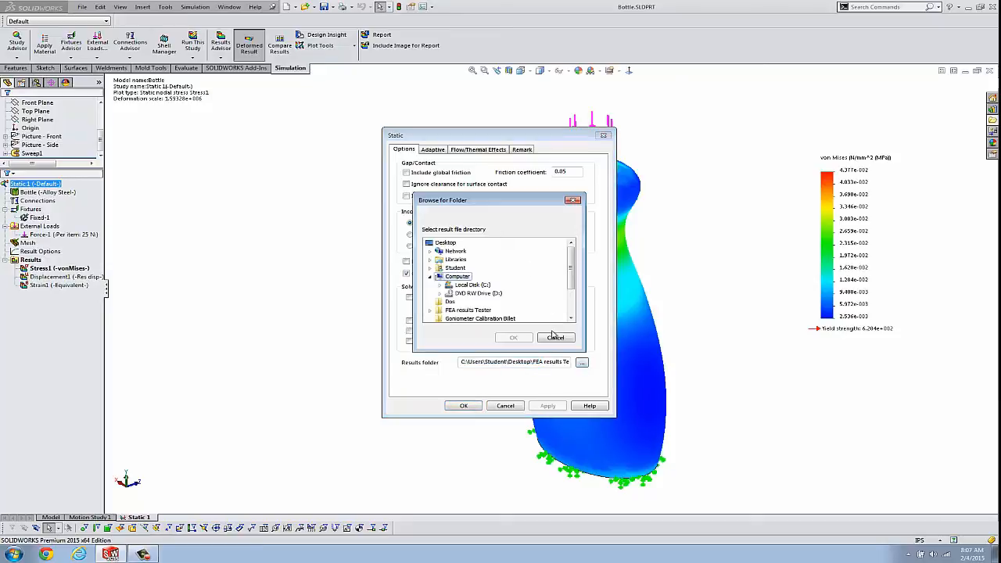
pyautogui.click(556, 337)
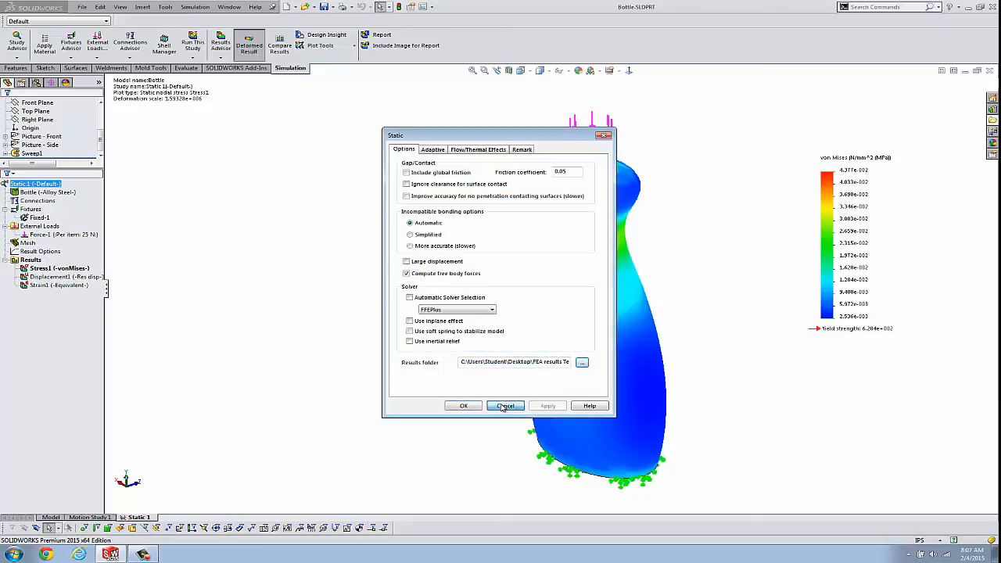
pyautogui.click(504, 405)
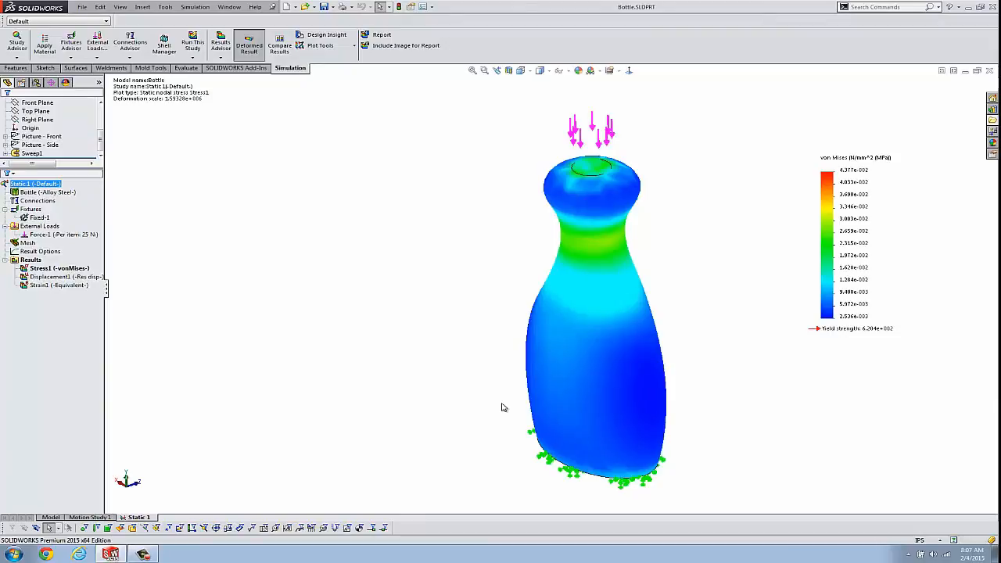